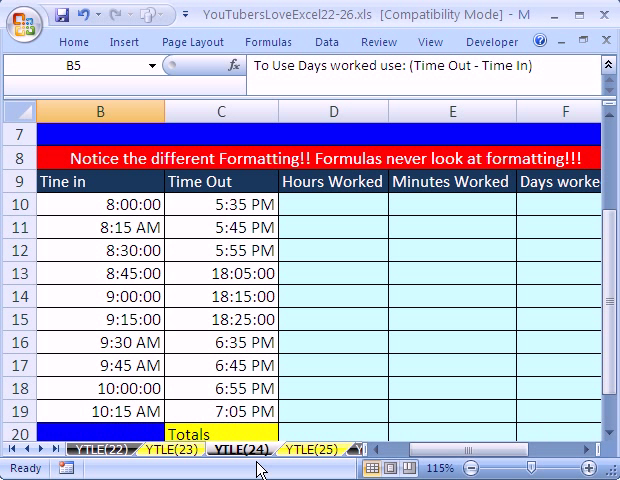
{"action": "mouse_move", "coordinate": [252, 462]}
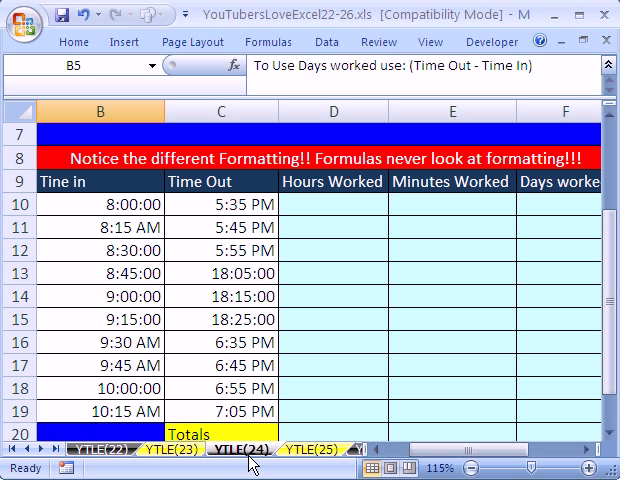
{"action": "mouse_move", "coordinate": [336, 214]}
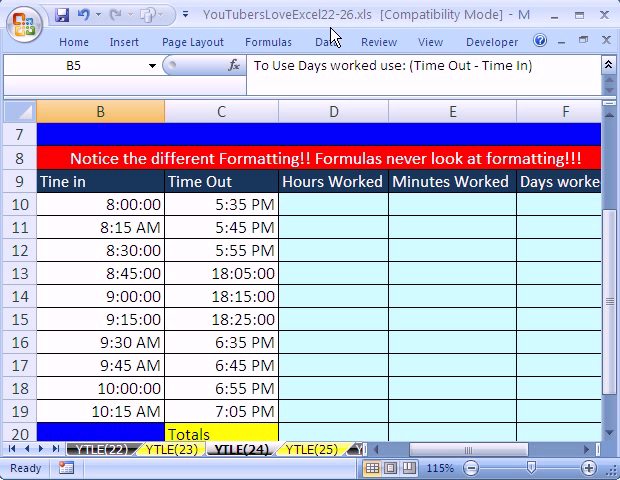
{"action": "mouse_move", "coordinate": [245, 472]}
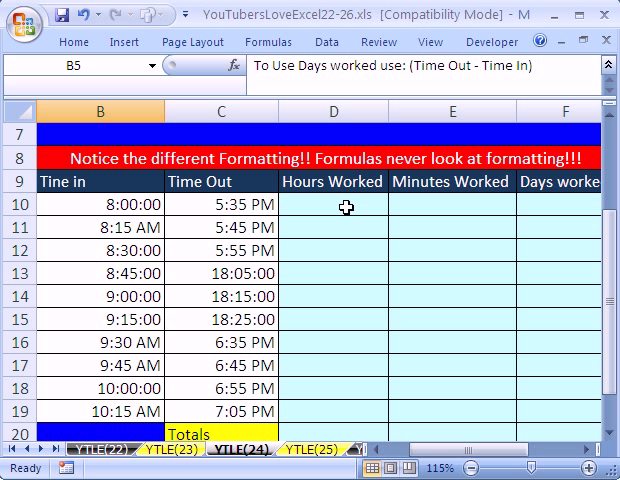
Step: Inspect the Hours Worked and Days worked columns and the Time In values in B11 and B13
{"action": "left_click", "coordinate": [333, 207]}
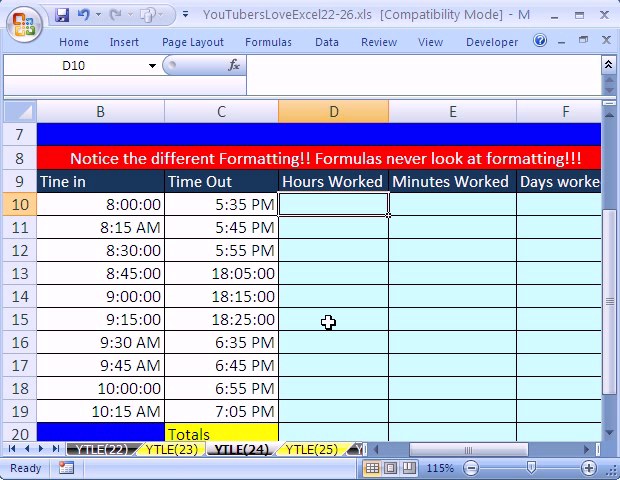
{"action": "left_click", "coordinate": [561, 203]}
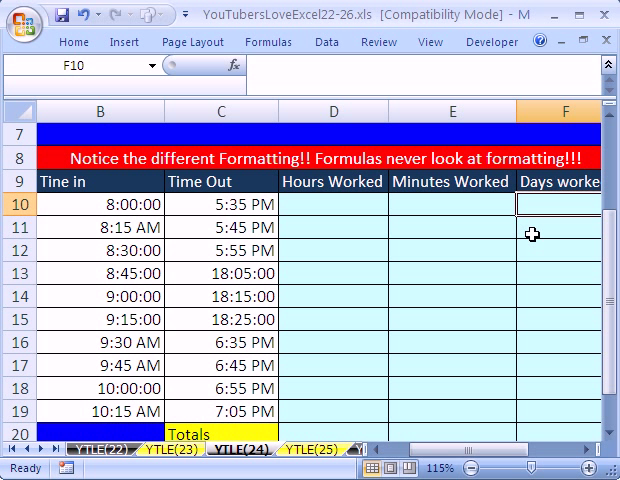
{"action": "mouse_move", "coordinate": [517, 249]}
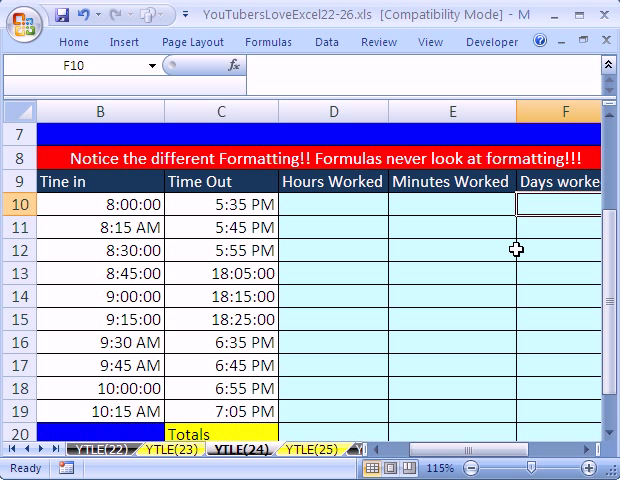
{"action": "mouse_move", "coordinate": [489, 229]}
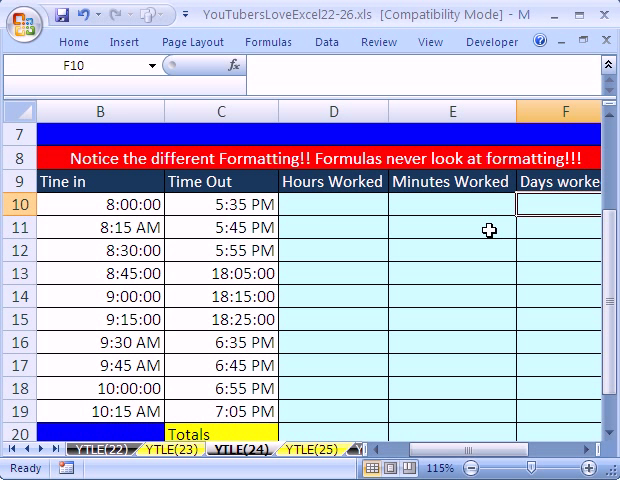
{"action": "mouse_move", "coordinate": [148, 273]}
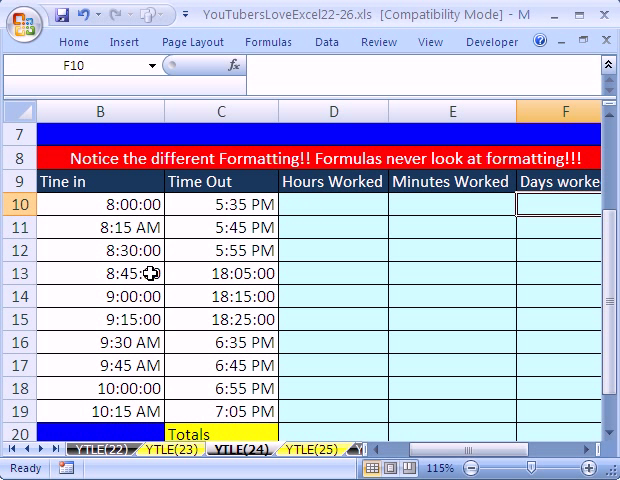
{"action": "mouse_move", "coordinate": [224, 414]}
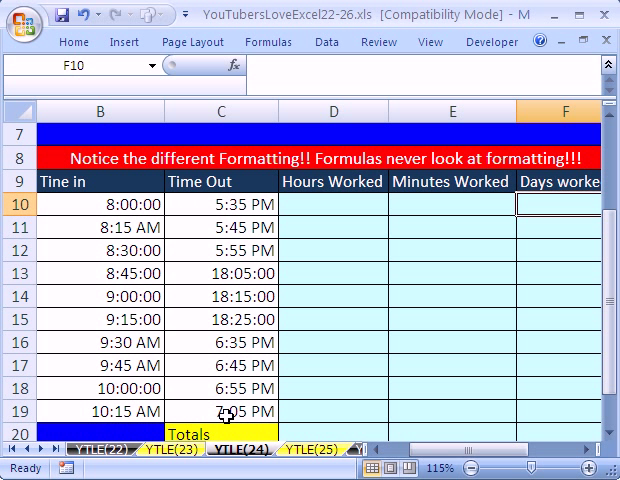
{"action": "left_click", "coordinate": [97, 273]}
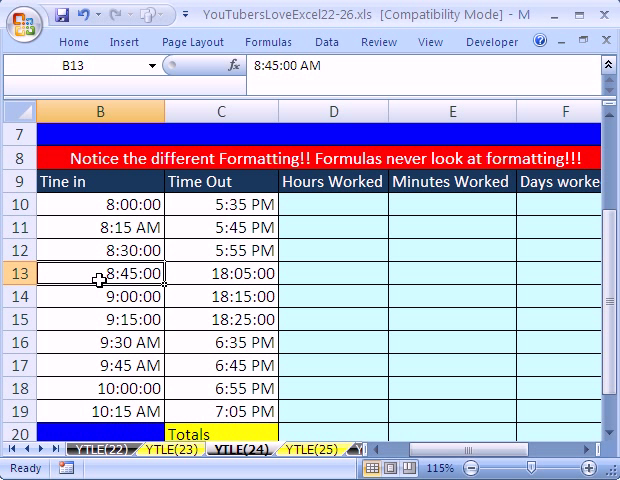
{"action": "mouse_move", "coordinate": [248, 251]}
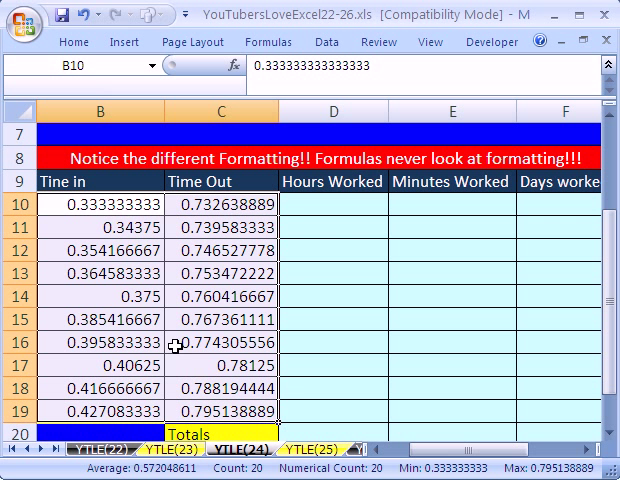
{"action": "mouse_move", "coordinate": [268, 388]}
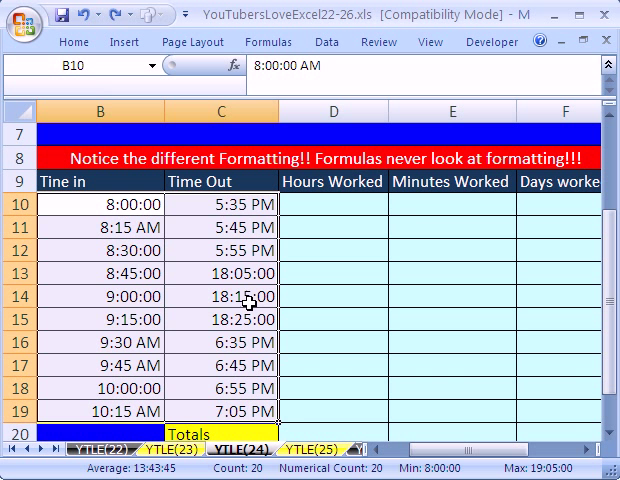
{"action": "left_click", "coordinate": [90, 228]}
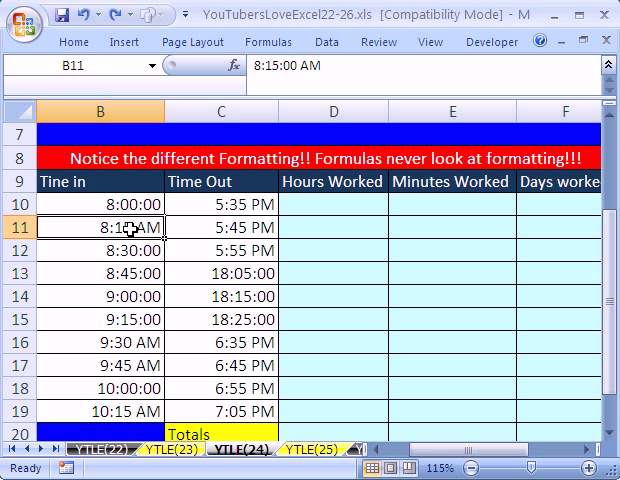
{"action": "left_click", "coordinate": [90, 273]}
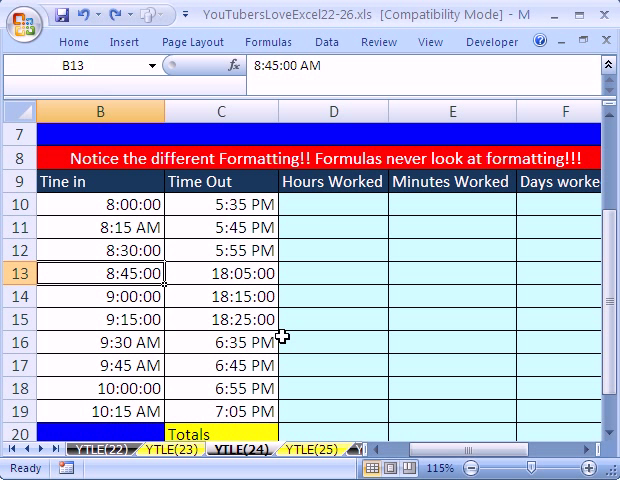
{"action": "mouse_move", "coordinate": [342, 235]}
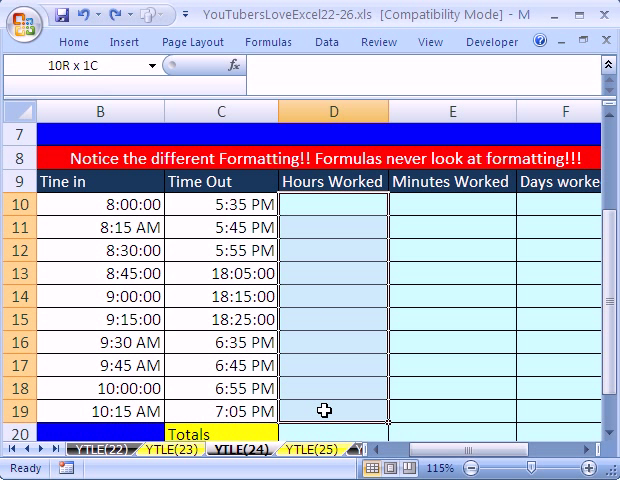
Step: Enter =(C10-B10)*24 in Hours Worked for rows 10–19
{"action": "type", "text": "=("}
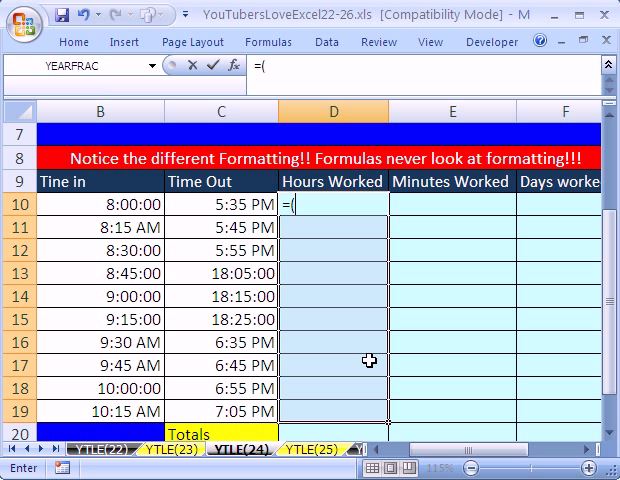
{"action": "left_click", "coordinate": [220, 205]}
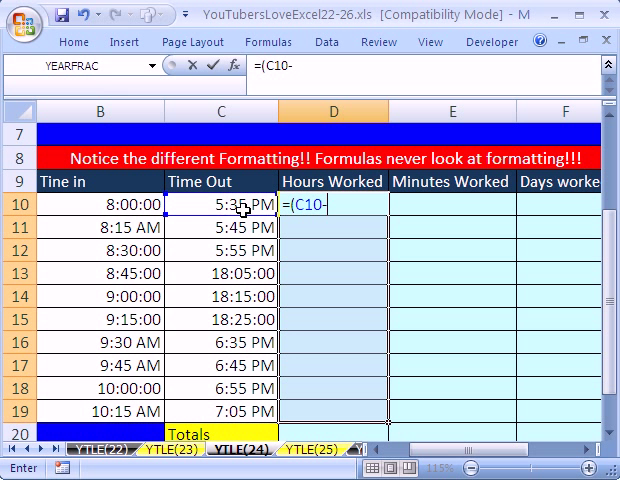
{"action": "left_click", "coordinate": [102, 204]}
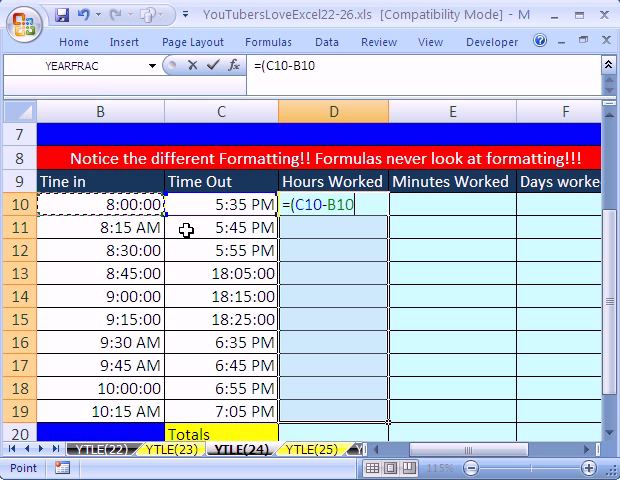
{"action": "type", "text": "*24"}
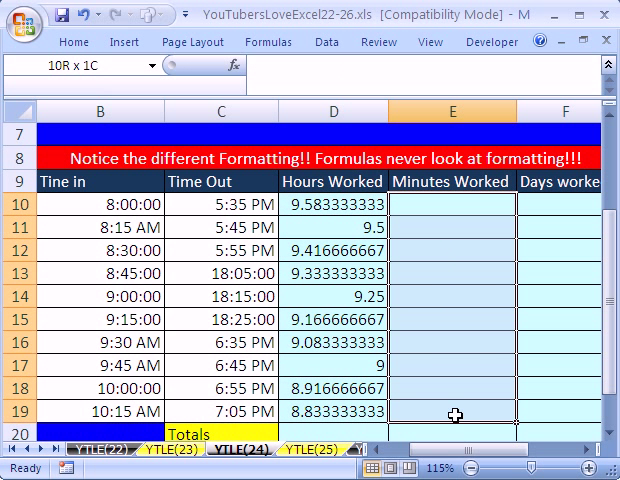
Step: Enter =(C10-B10)*24*60 in Minutes Worked for rows 10–19, giving 575 down to 530
{"action": "type", "text": "=(C10-B10"}
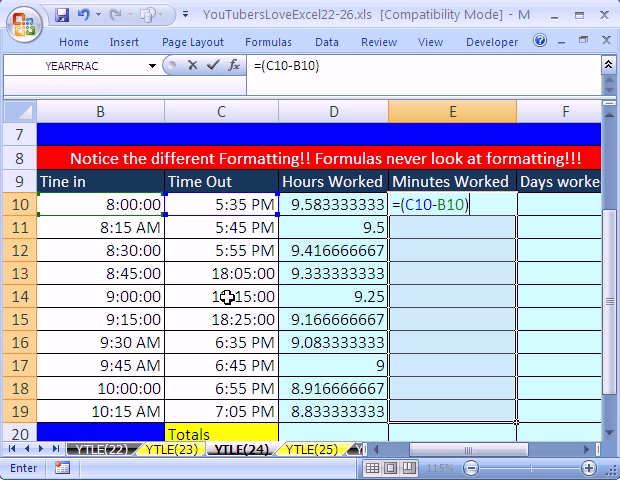
{"action": "type", "text": "*24*"}
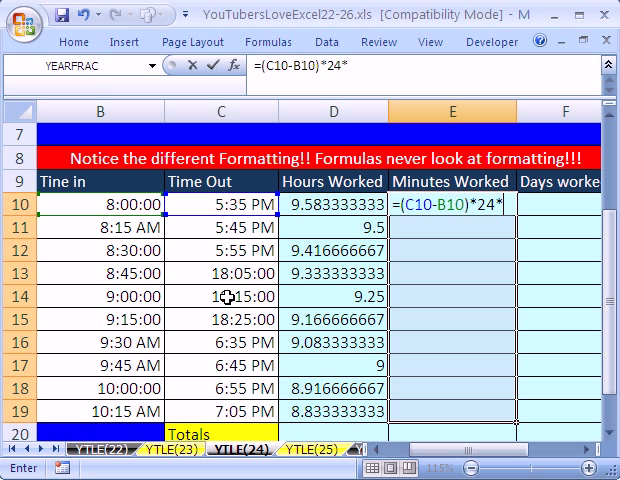
{"action": "type", "text": "60"}
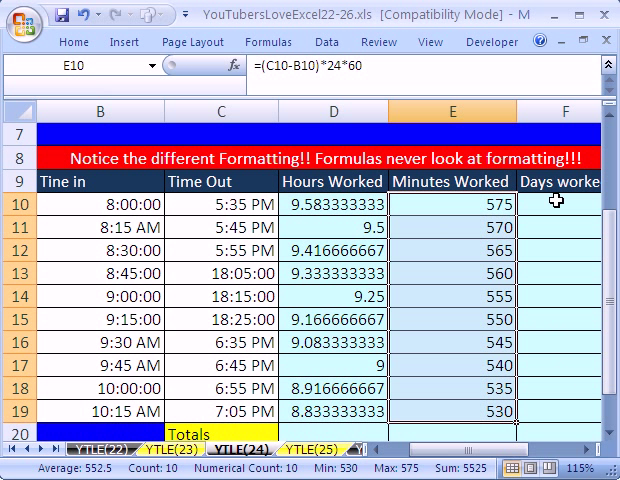
{"action": "left_click", "coordinate": [556, 202]}
{"action": "type", "text": "1"}
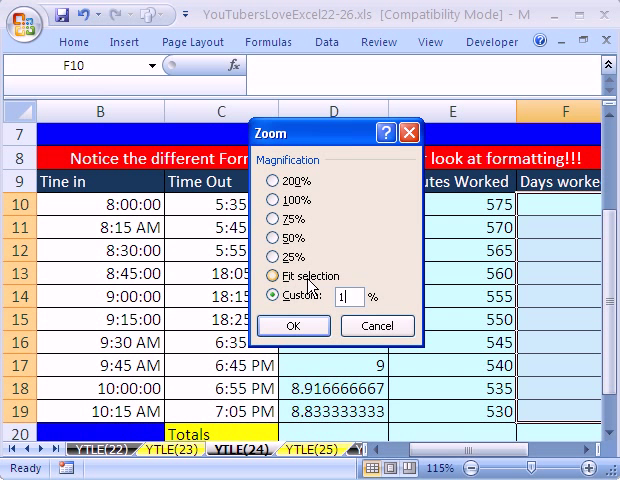
Step: Set the sheet magnification to 100% so the whole table fits in view
{"action": "left_click", "coordinate": [292, 326]}
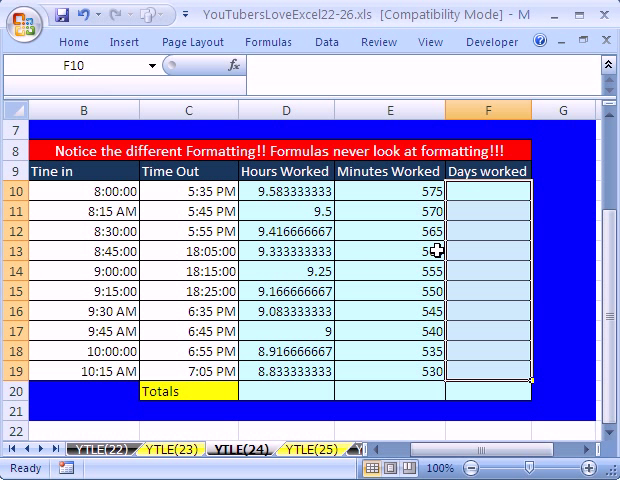
{"action": "mouse_move", "coordinate": [470, 327]}
{"action": "type", "text": "=C10"}
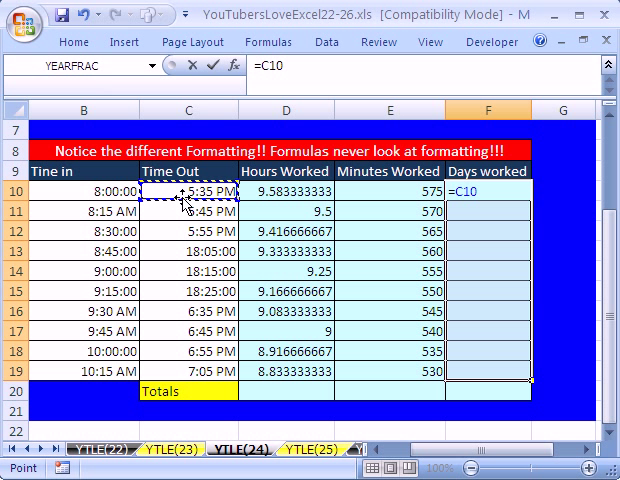
Step: Enter =C10-B10 in Days worked for rows 10–19, then select totals cells D20:F20
{"action": "left_click", "coordinate": [90, 192]}
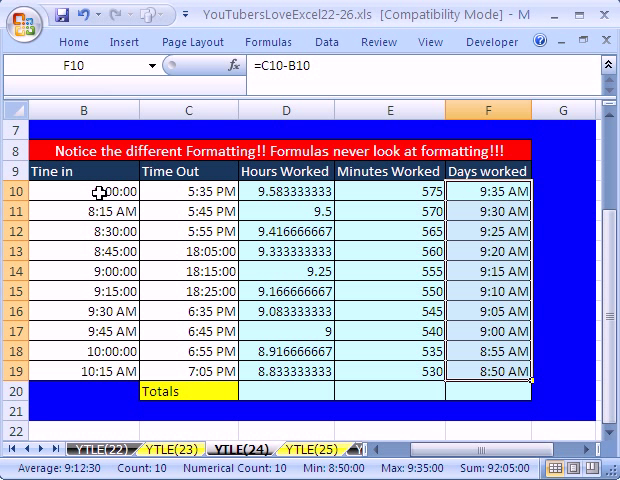
{"action": "mouse_move", "coordinate": [100, 230]}
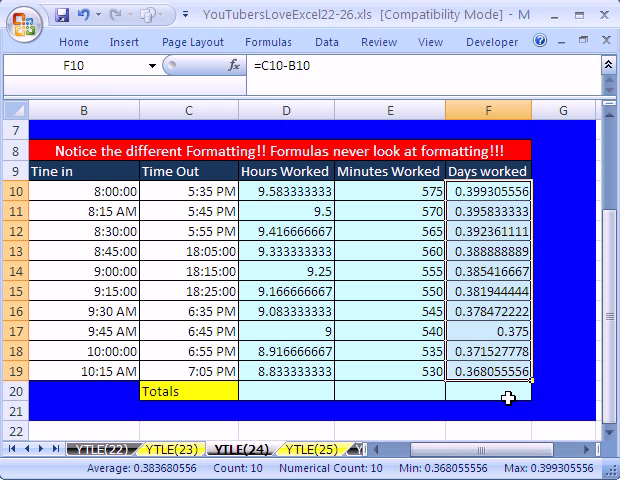
{"action": "mouse_move", "coordinate": [348, 370]}
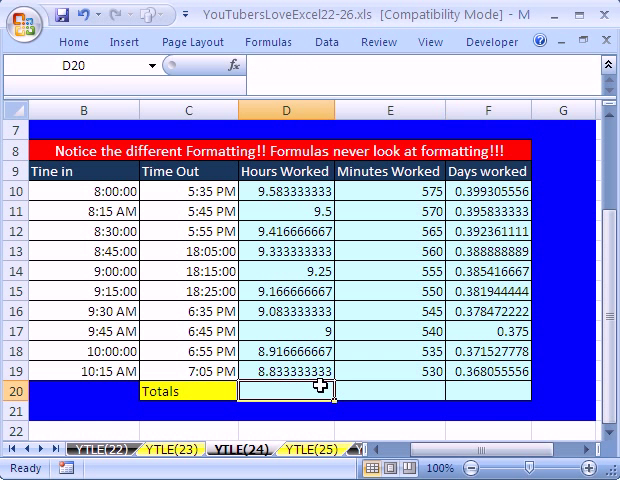
{"action": "left_click_drag", "start_coordinate": [290, 386], "coordinate": [520, 386]}
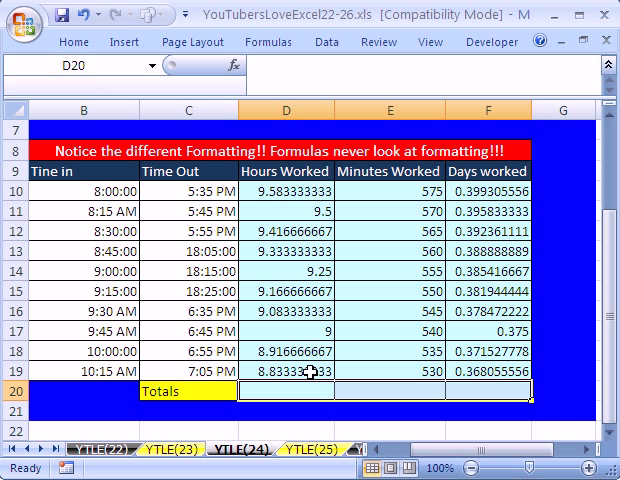